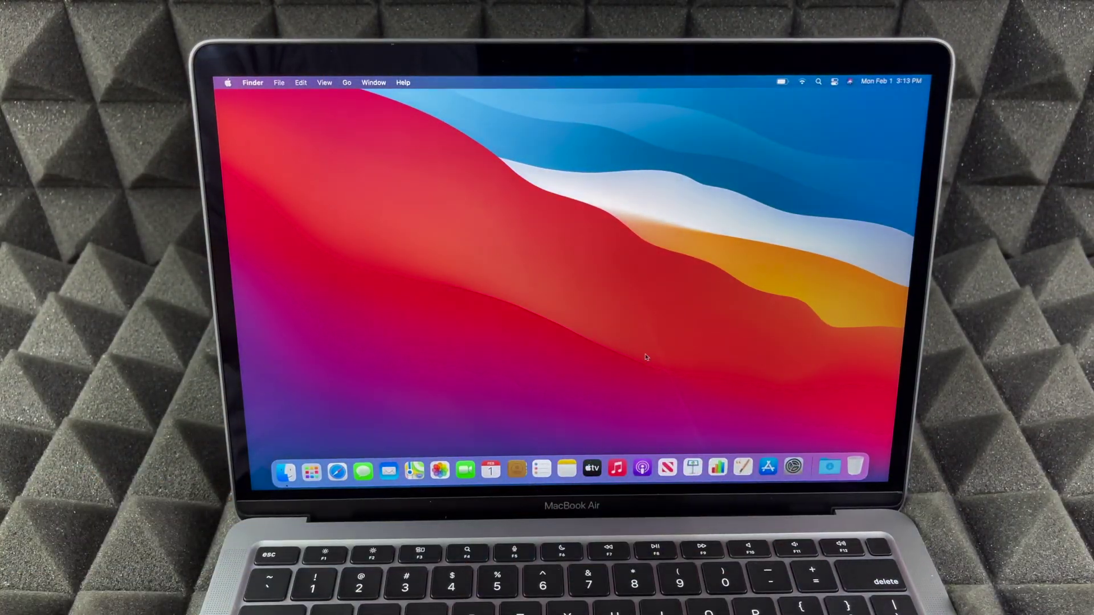
# Step: Launch System Preferences from its gear icon in the Dock
pyautogui.click(796, 466)
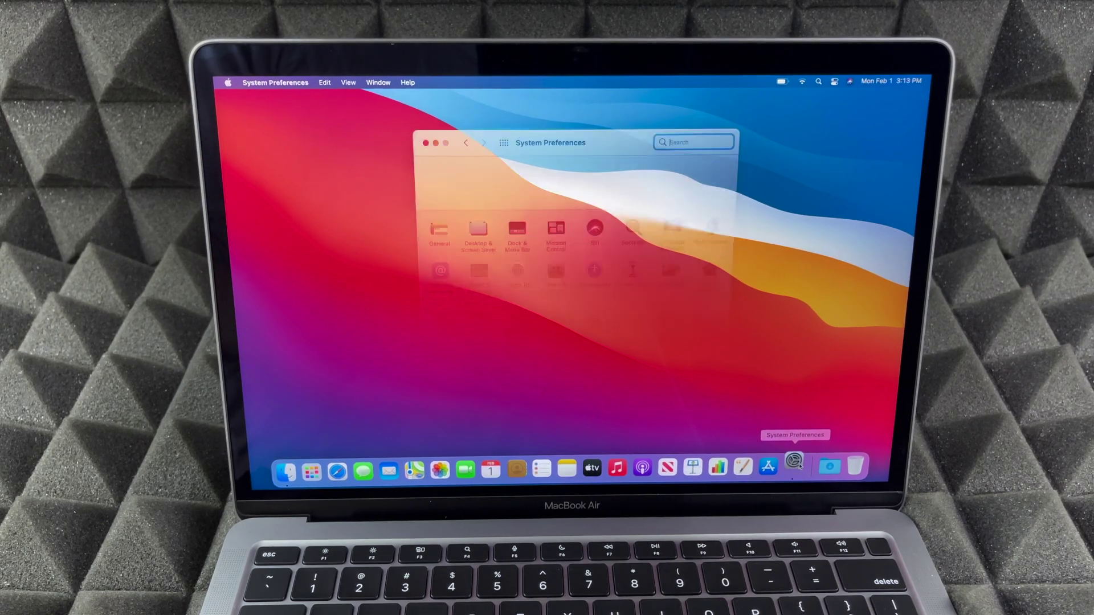